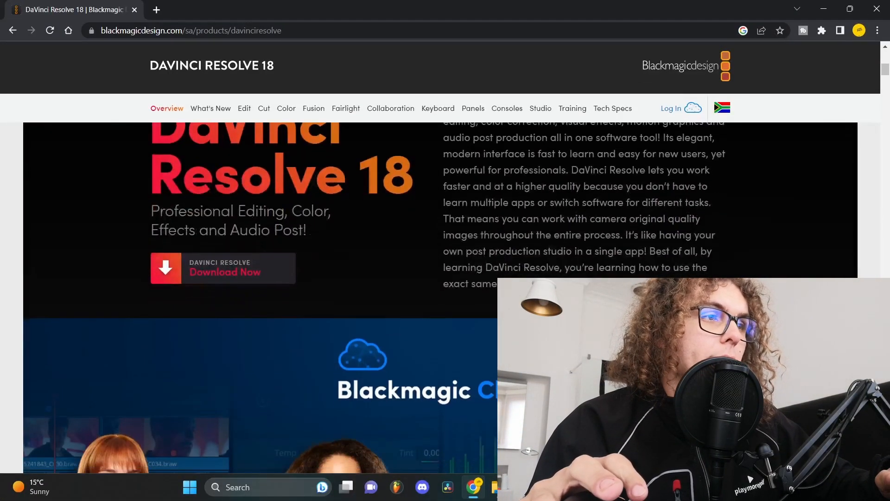
# Start the DaVinci Resolve 18 download from the Blackmagic Design product page.
pyautogui.click(223, 268)
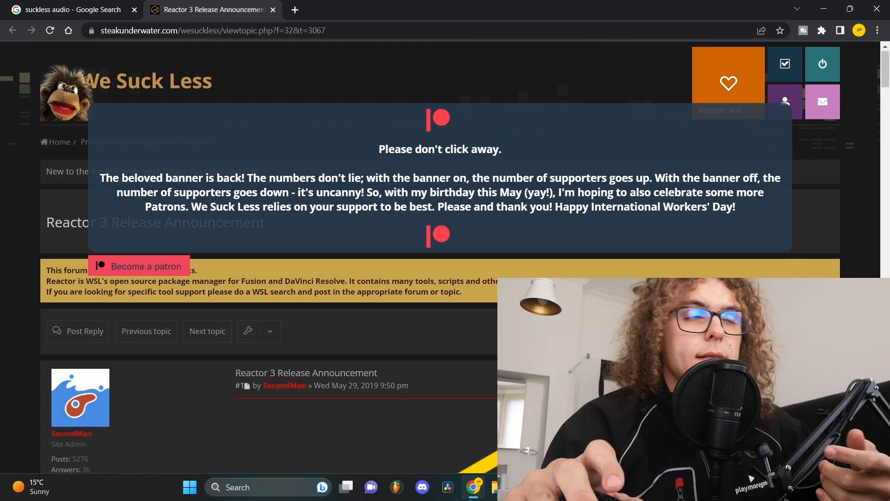
# Scroll the Reactor 3 announcement down to the Reactor-Installer.lua download button.
pyautogui.scroll(-3)
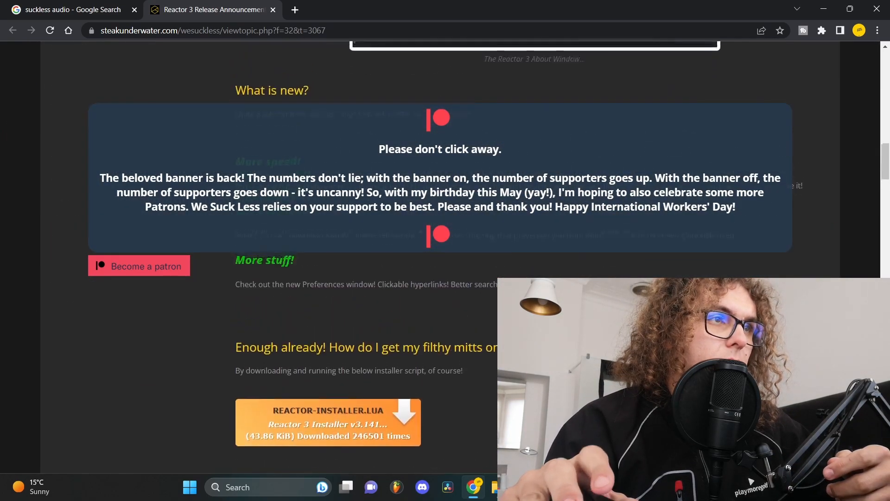
pyautogui.scroll(-3)
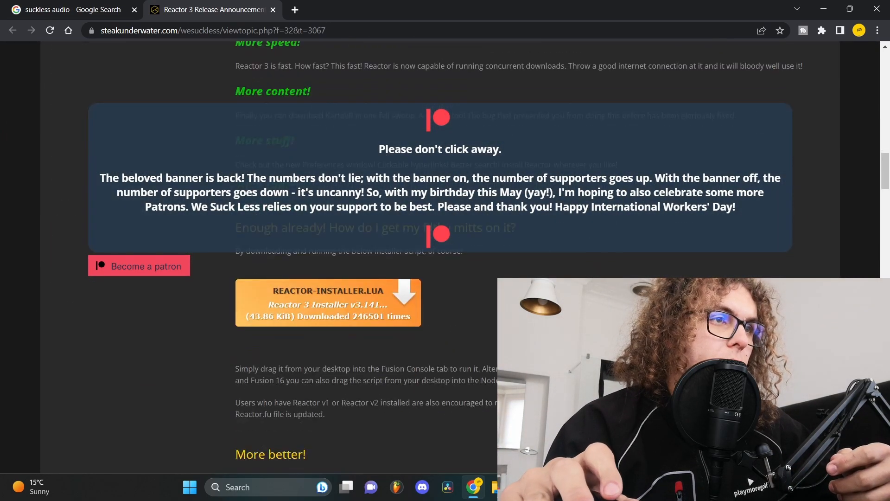
# Download the Reactor installer script and apply the 60 fps, HD 1080p 60 project settings.
pyautogui.click(447, 486)
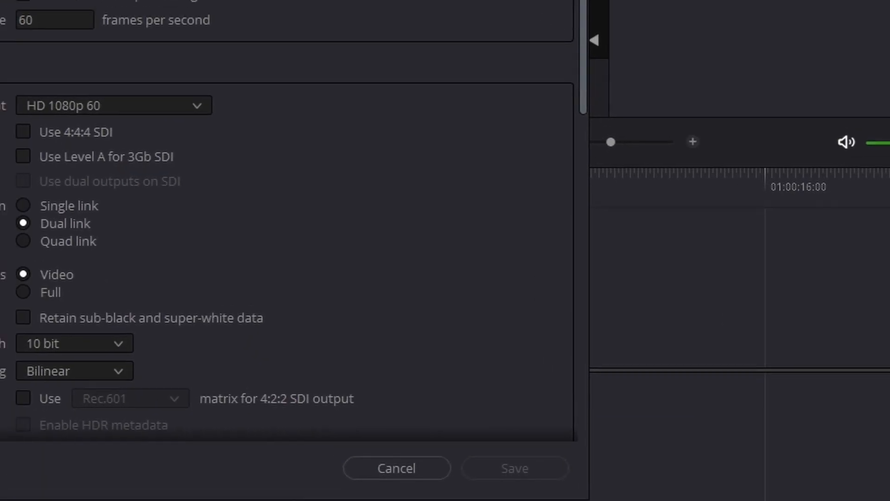
pyautogui.click(324, 195)
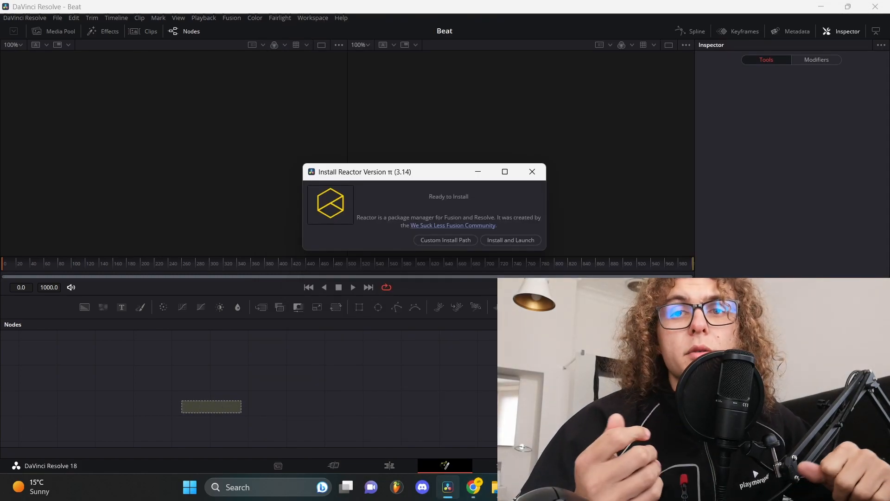
# Choose Install and Launch in the Install Reactor dialog.
pyautogui.click(511, 239)
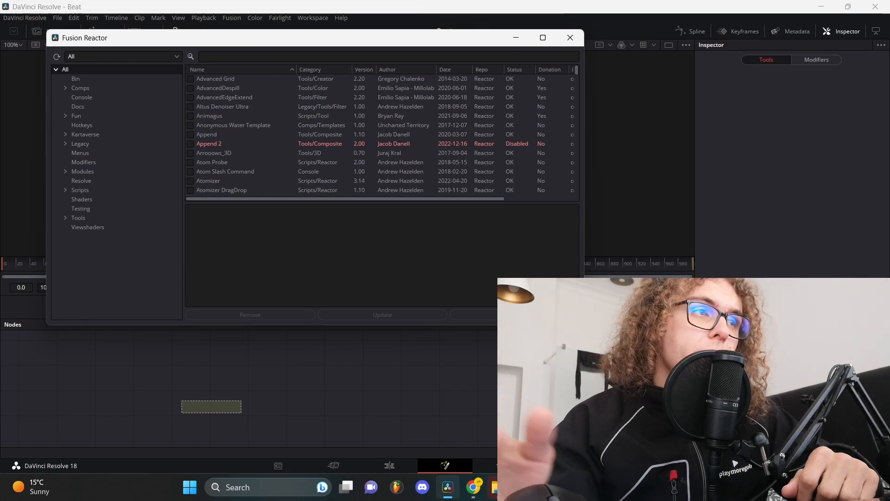
# Search Reactor for 'suckless' and install the SuckLess Audio package.
pyautogui.write('suckless')
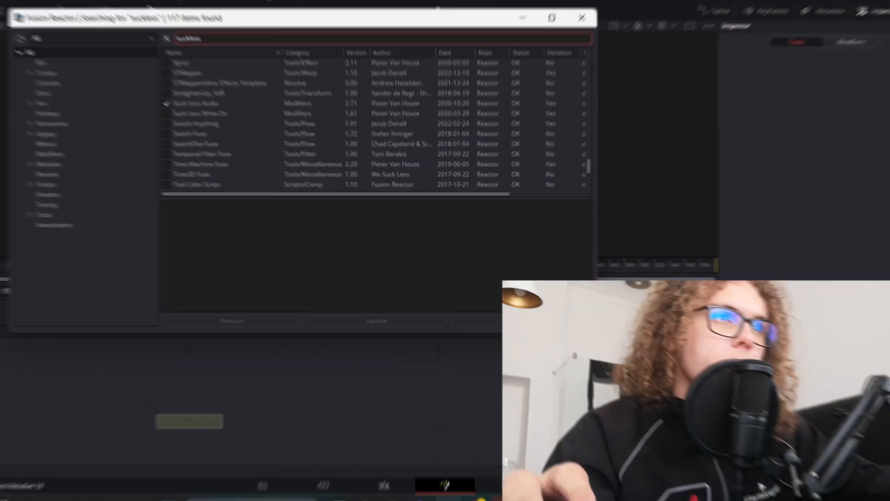
pyautogui.click(582, 17)
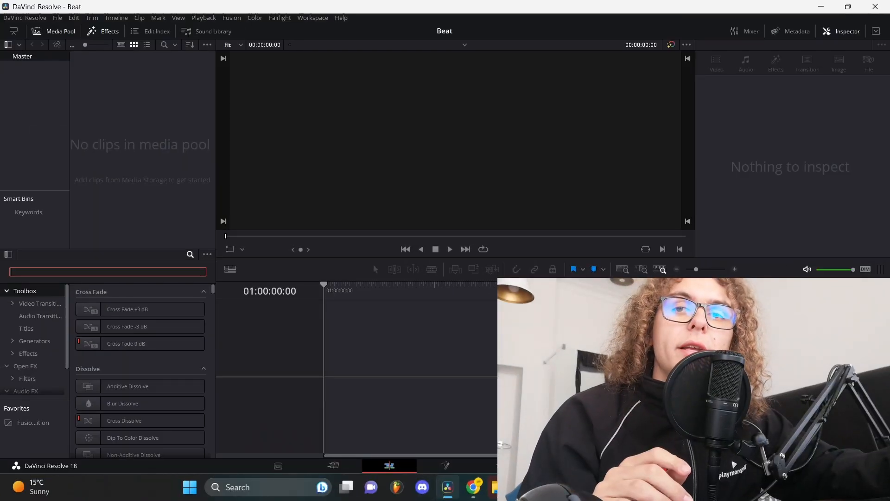
# Type 'fu' into the Edit page Effects library search box.
pyautogui.write('fu')
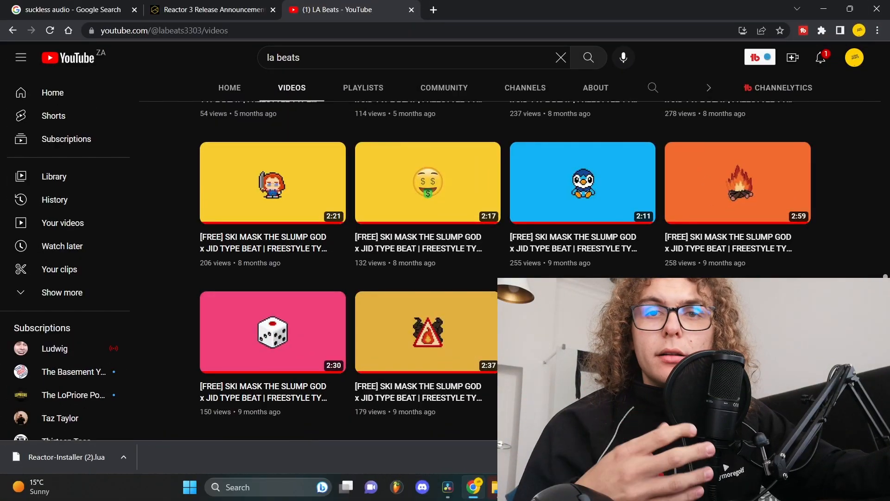
pyautogui.moveTo(273, 182)
pyautogui.write('pixel art diam')
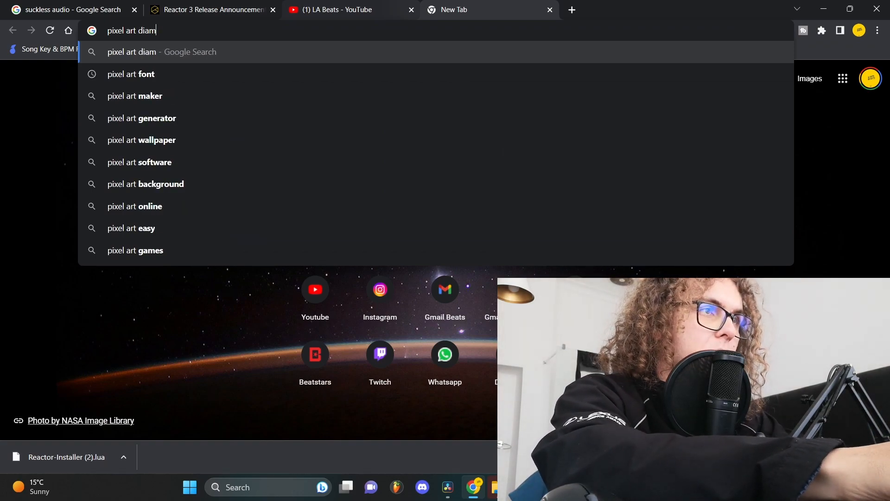
# Save the pixel-art diamond image from the Google image results.
pyautogui.rightClick(590, 213)
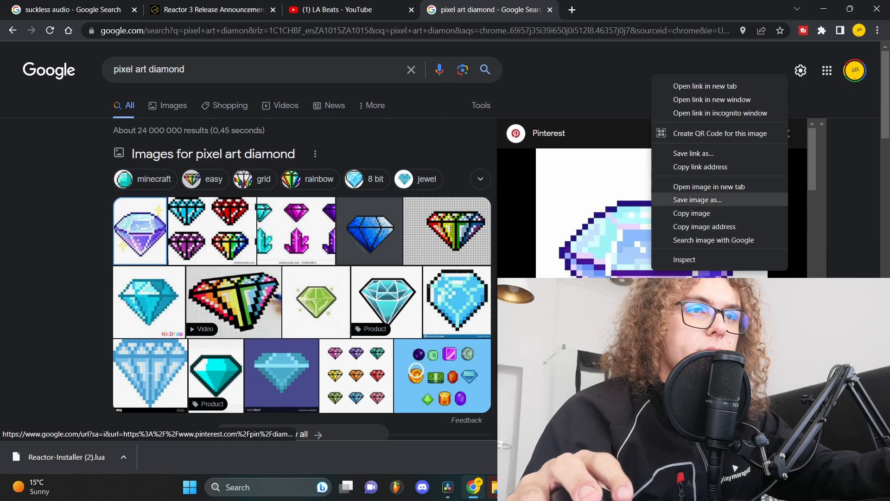
pyautogui.click(697, 199)
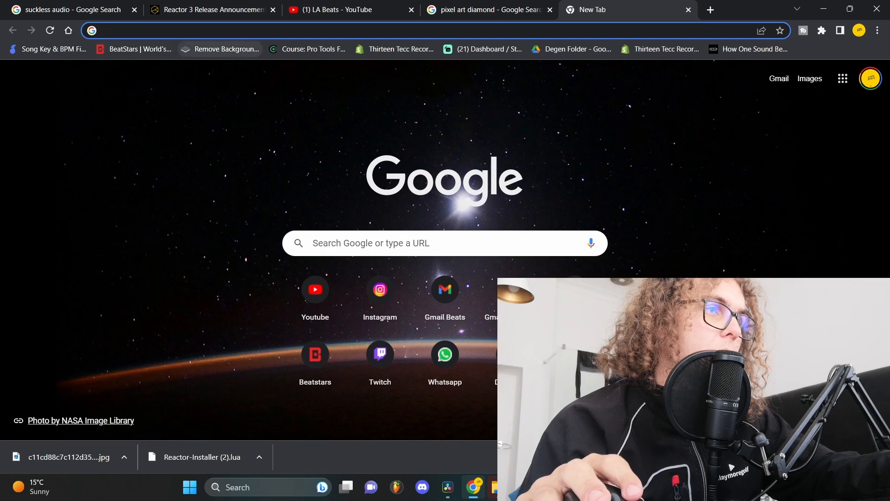
# Open remove.bg and download the background-free diamond image.
pyautogui.click(225, 49)
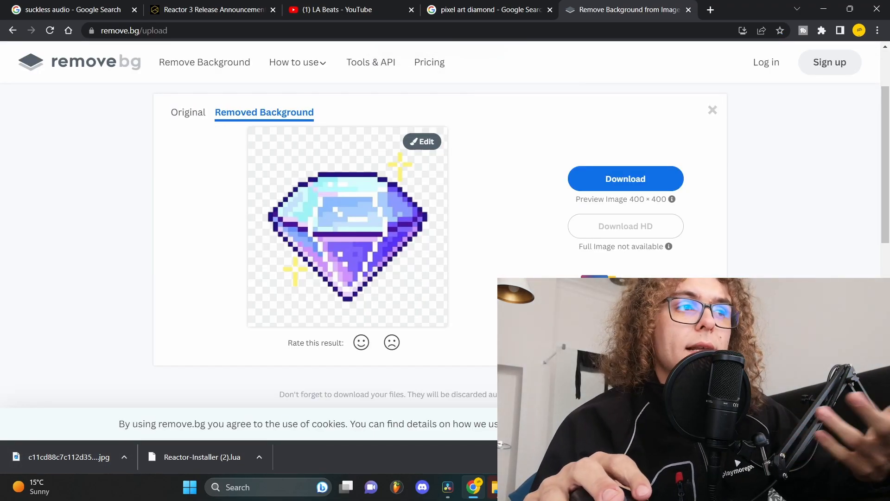
pyautogui.click(447, 487)
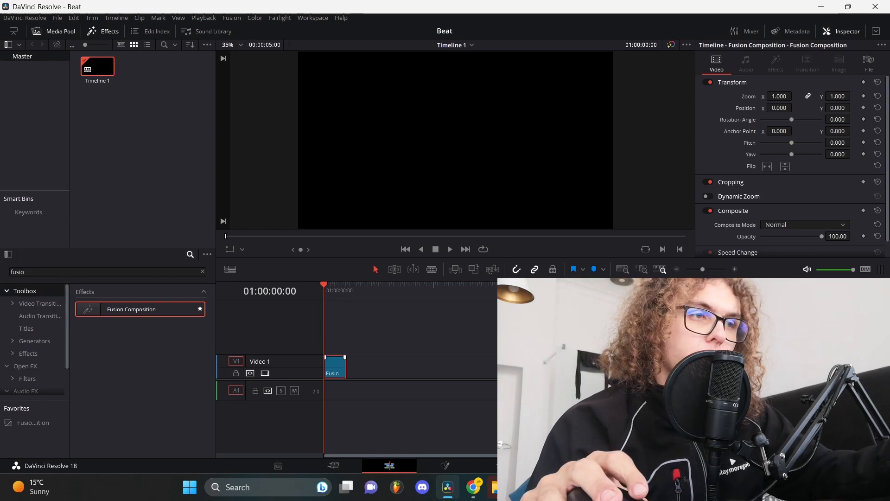
# Add the diamond PNG to the Fusion nodes and insert Transform1 between MediaIn1 and MediaOut1.
pyautogui.click(445, 465)
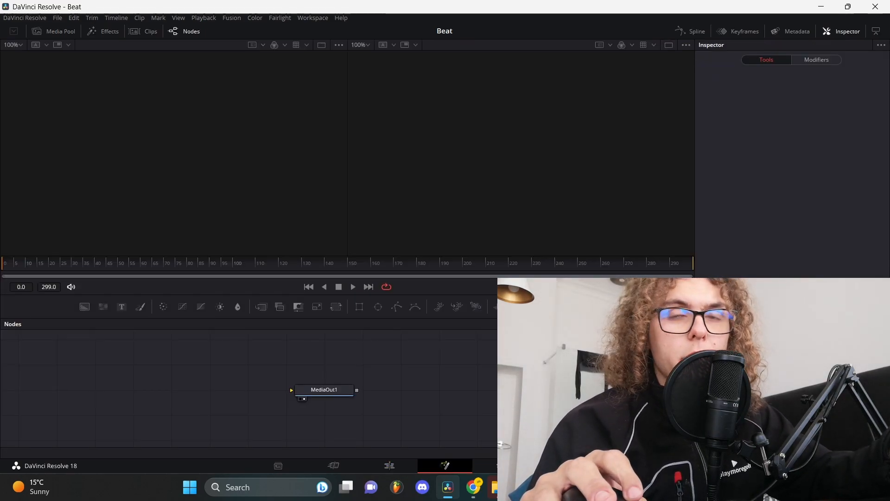
pyautogui.click(474, 486)
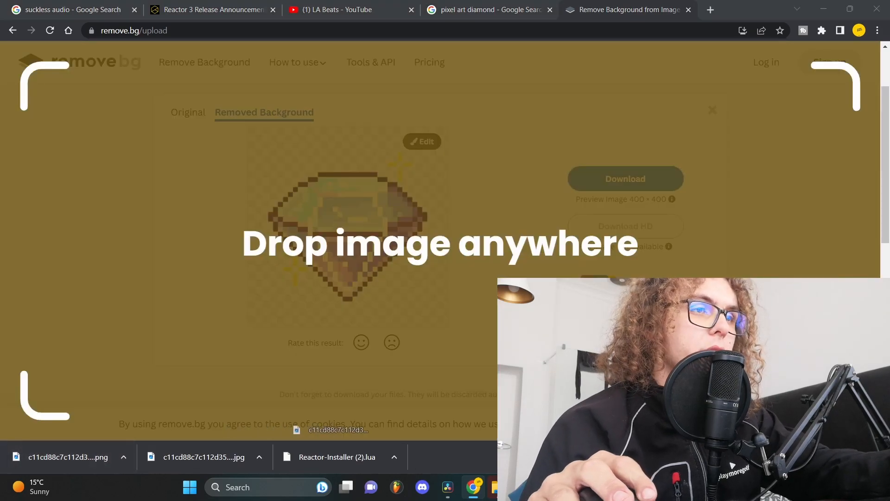
pyautogui.click(448, 486)
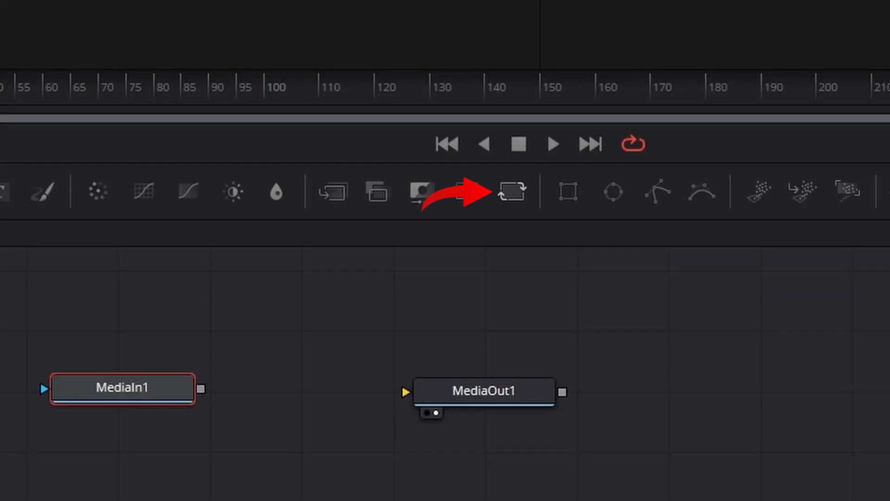
pyautogui.click(511, 192)
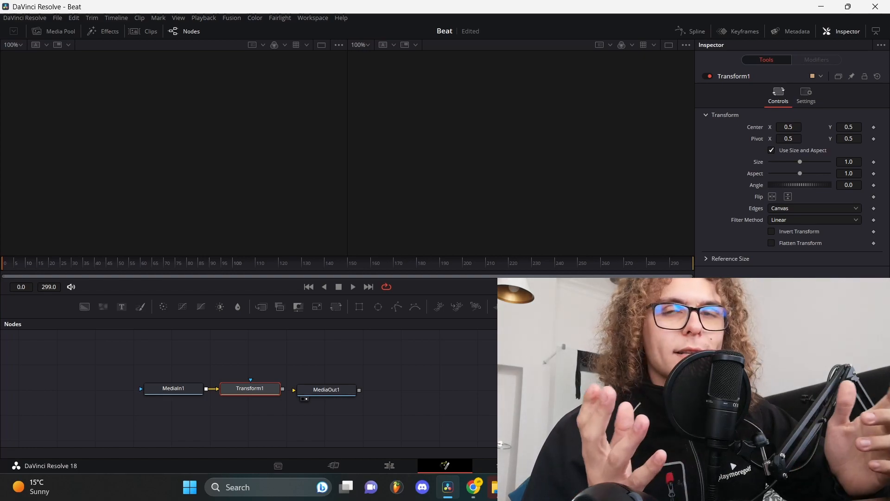
pyautogui.click(333, 387)
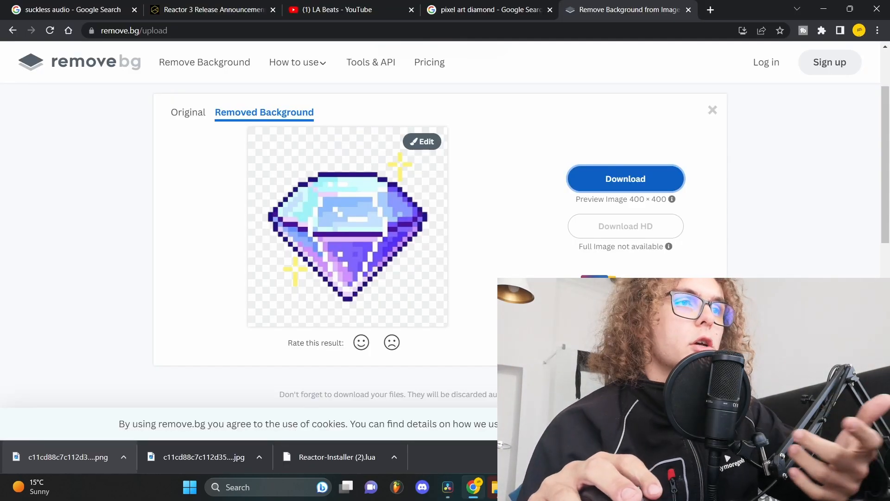
pyautogui.click(421, 142)
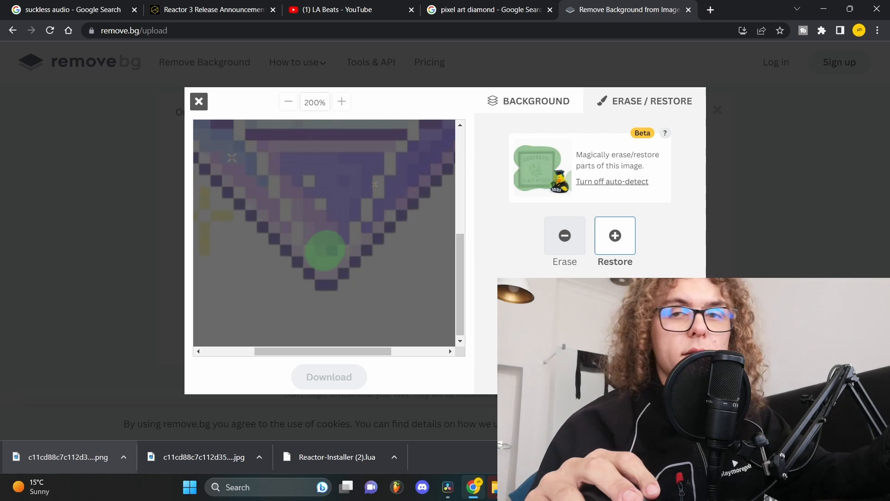
pyautogui.click(447, 487)
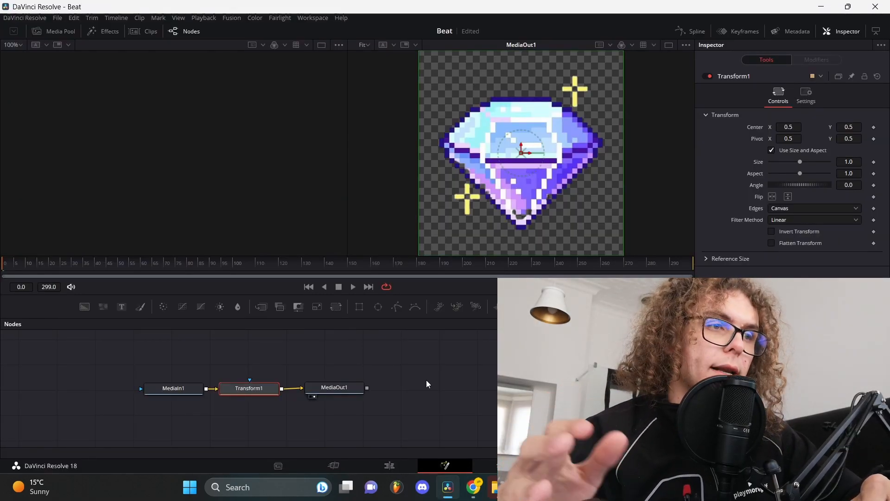
# View the Fusion composition output showing the diamond.
pyautogui.click(248, 387)
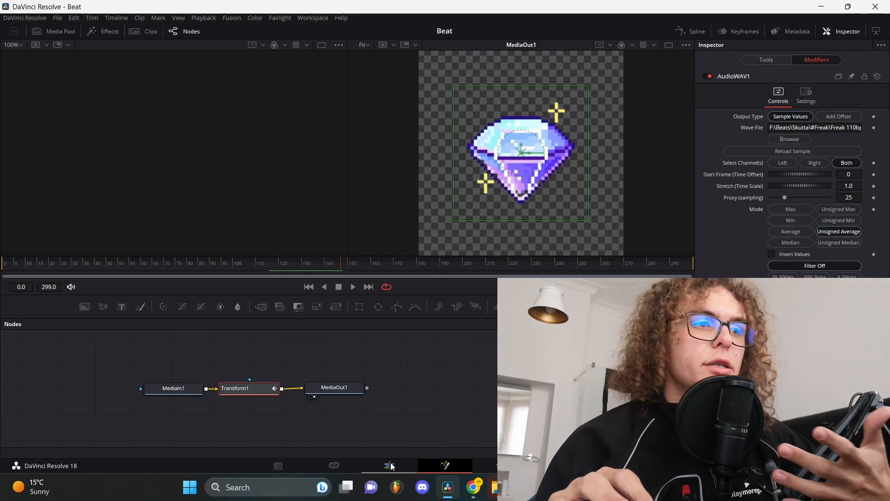
# On the Edit page, put the Freak 110bpm WAV under the Fusion Composition and set Zoom to 0.680.
pyautogui.click(388, 466)
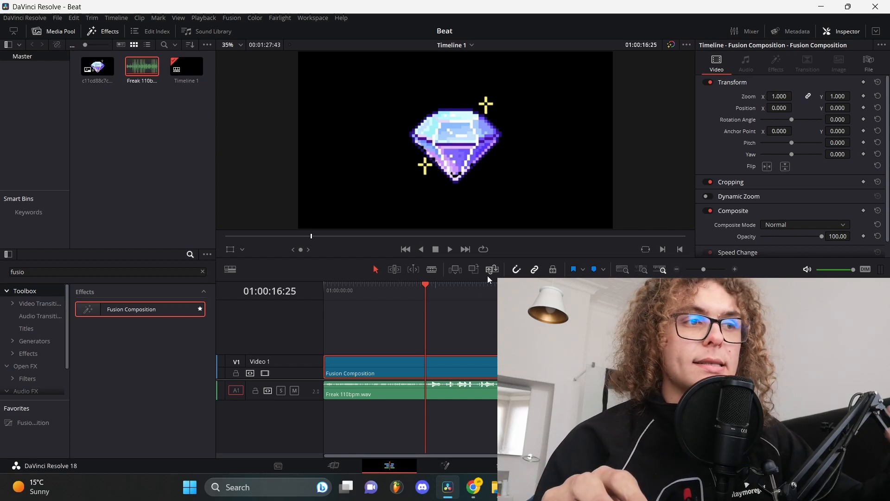
pyautogui.moveTo(458, 298)
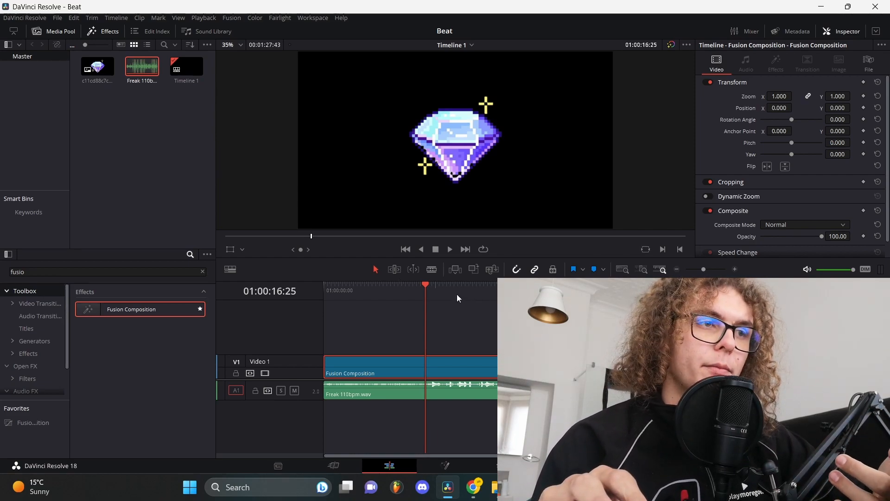
pyautogui.click(449, 249)
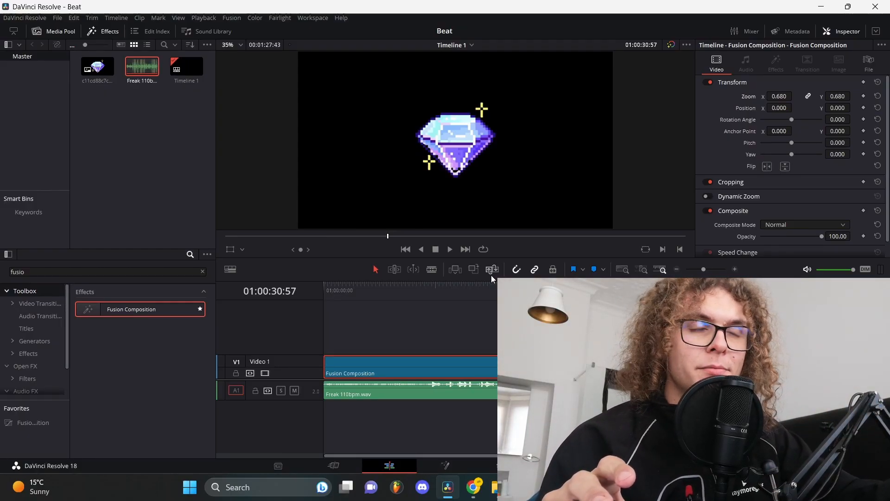
pyautogui.moveTo(478, 297)
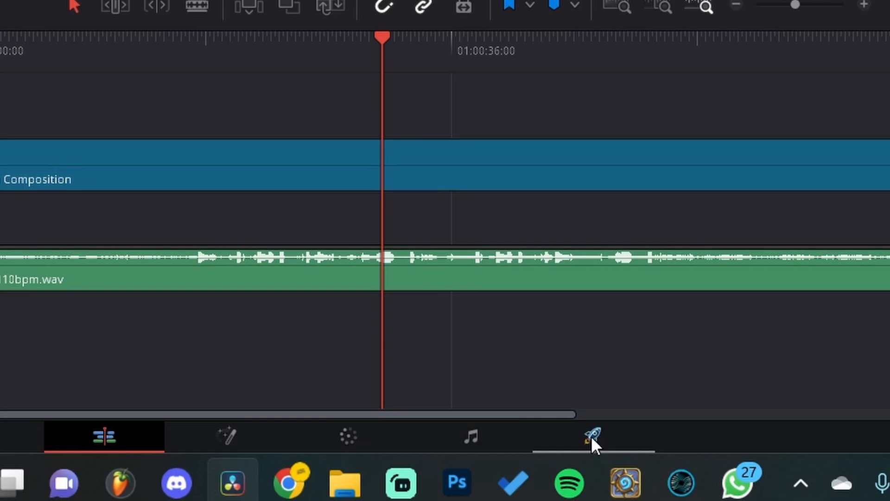
# On the Deliver page, name the render 'Diamond', pick a save location, and add it to the queue.
pyautogui.click(593, 436)
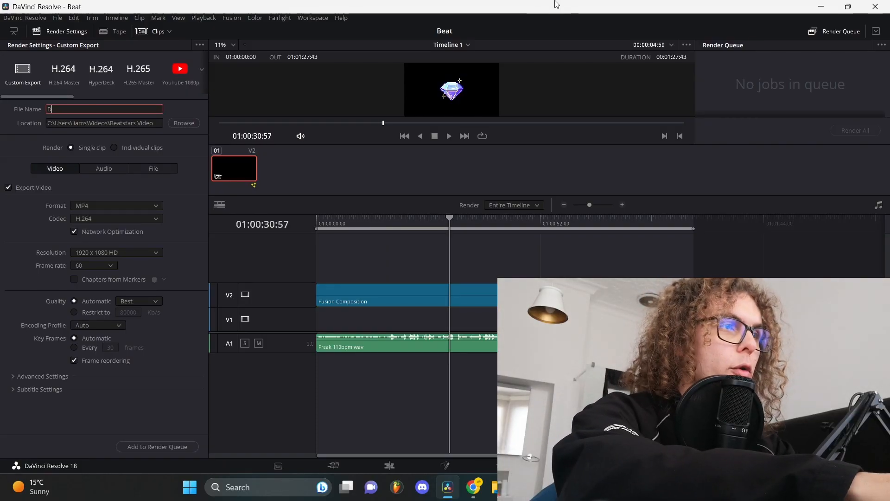
pyautogui.write('iamond')
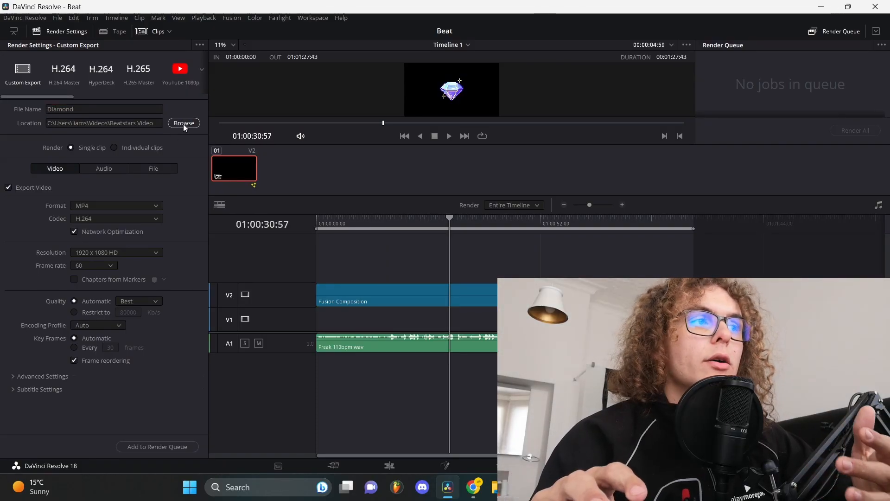
pyautogui.click(184, 122)
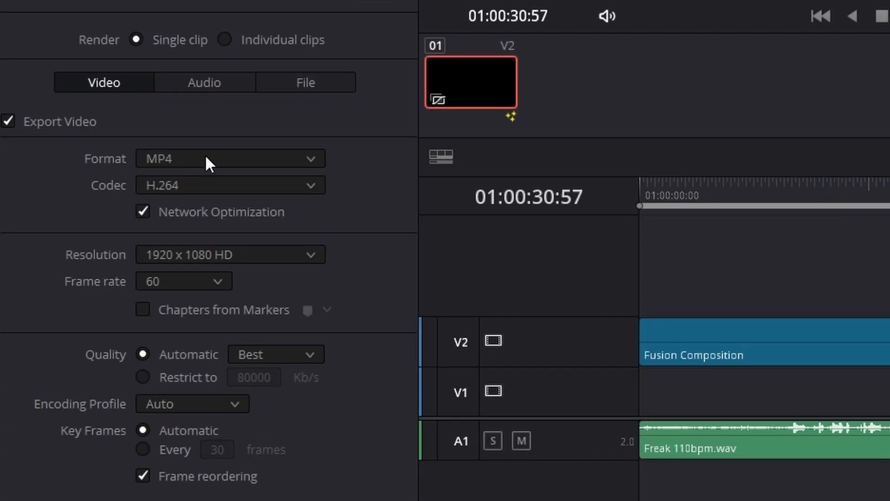
pyautogui.moveTo(206, 219)
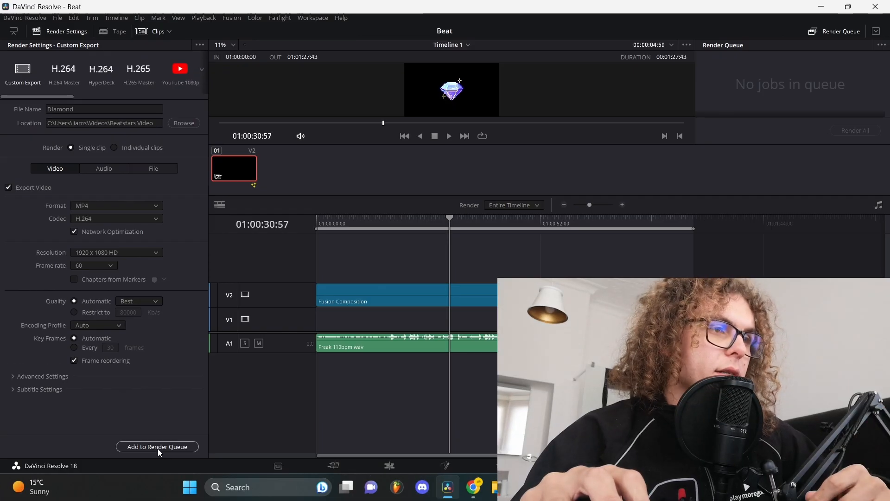
pyautogui.click(157, 446)
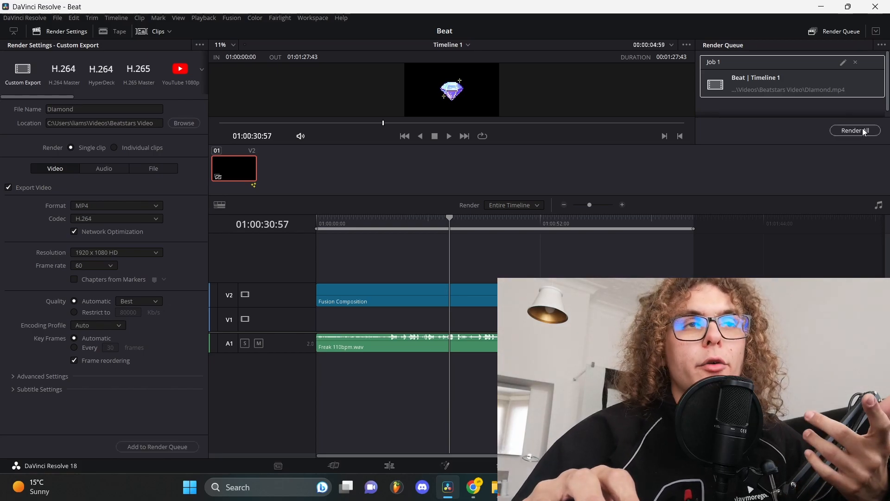